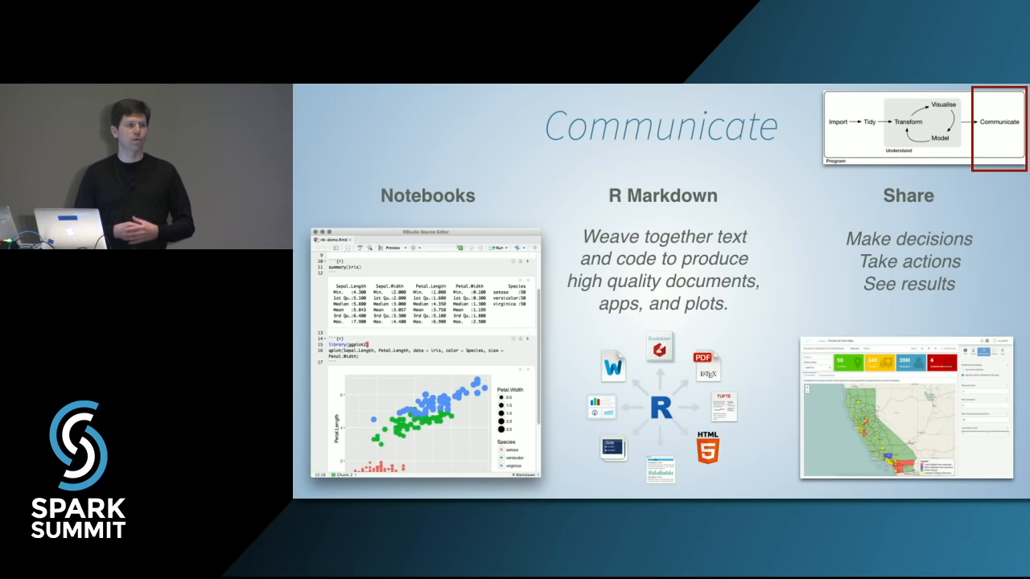
Step: Run the setup chunk's spark_connect line so the Spark pane shows a live connection with no tables
key("right")
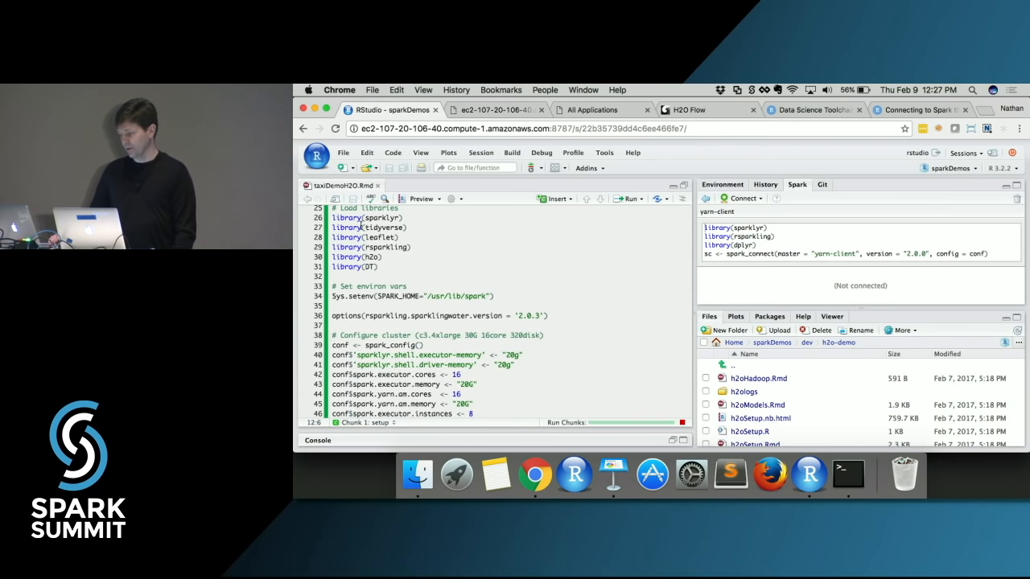
scroll("down", 3)
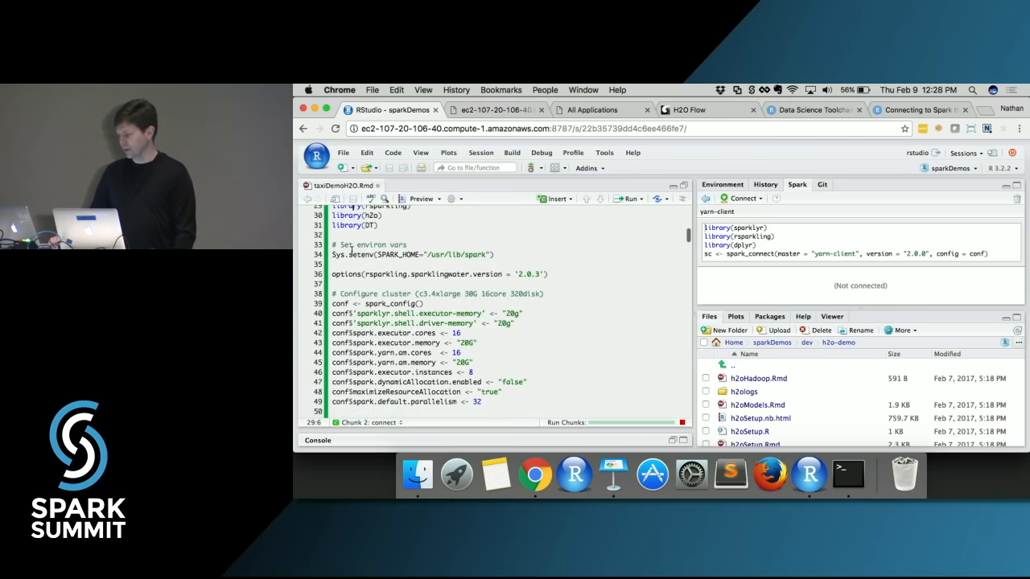
scroll("up", 3)
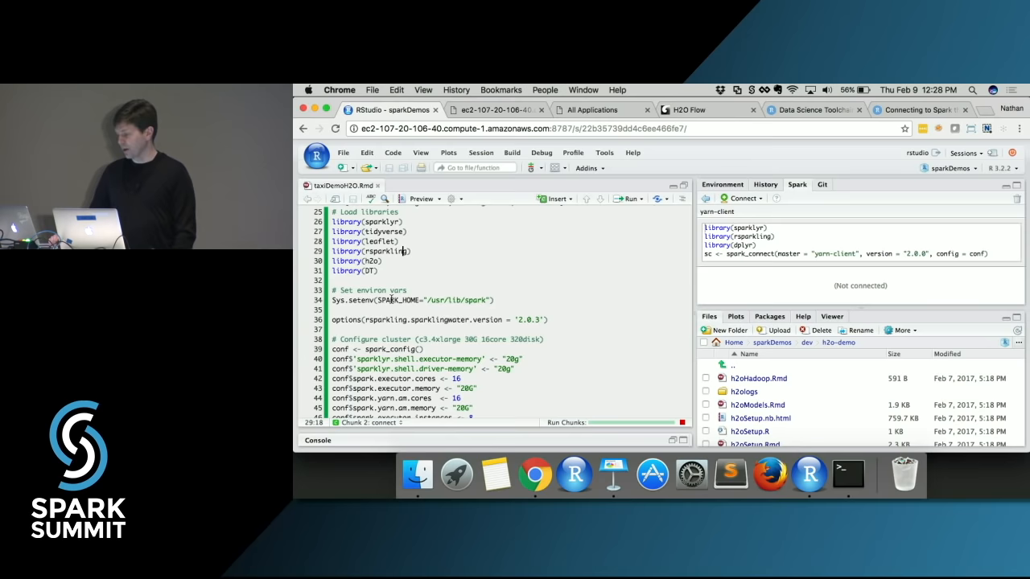
scroll("down", 3)
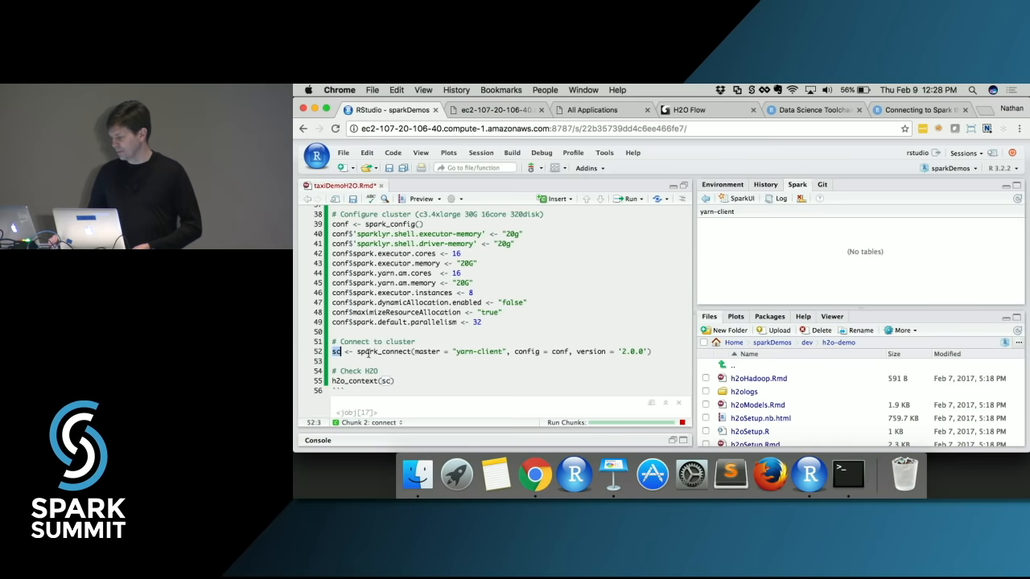
Step: Refresh the Spark pane and expand yarn-client to list airlines, flights, trips_model_data and trips_par
double_click(464, 351)
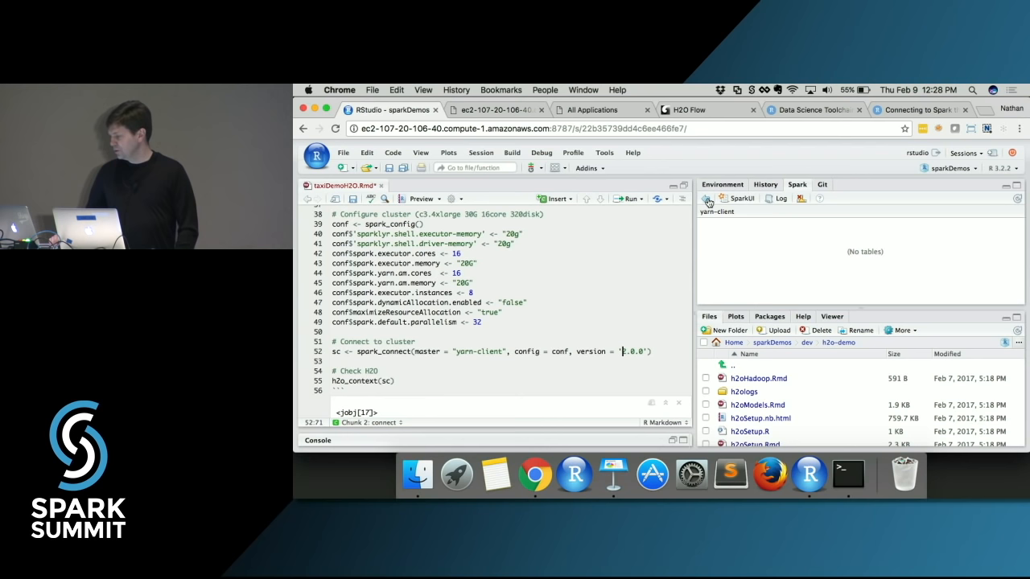
left_click(734, 198)
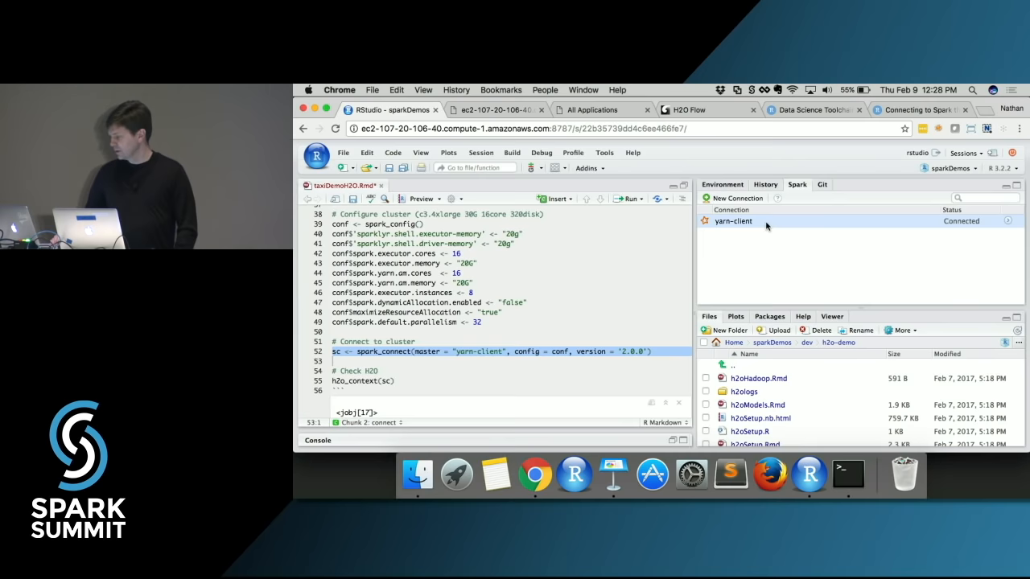
left_click(734, 220)
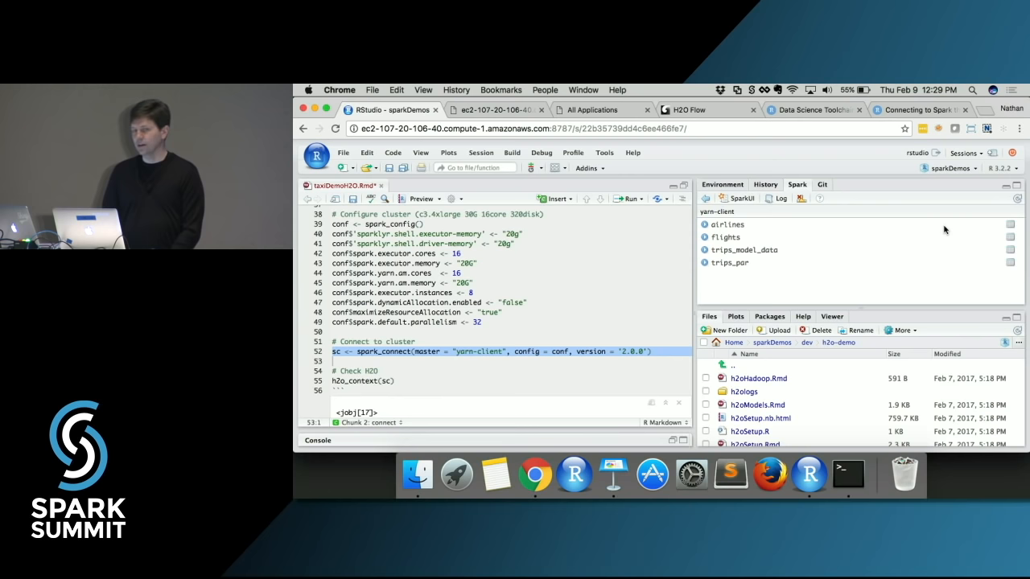
mouse_move(914, 264)
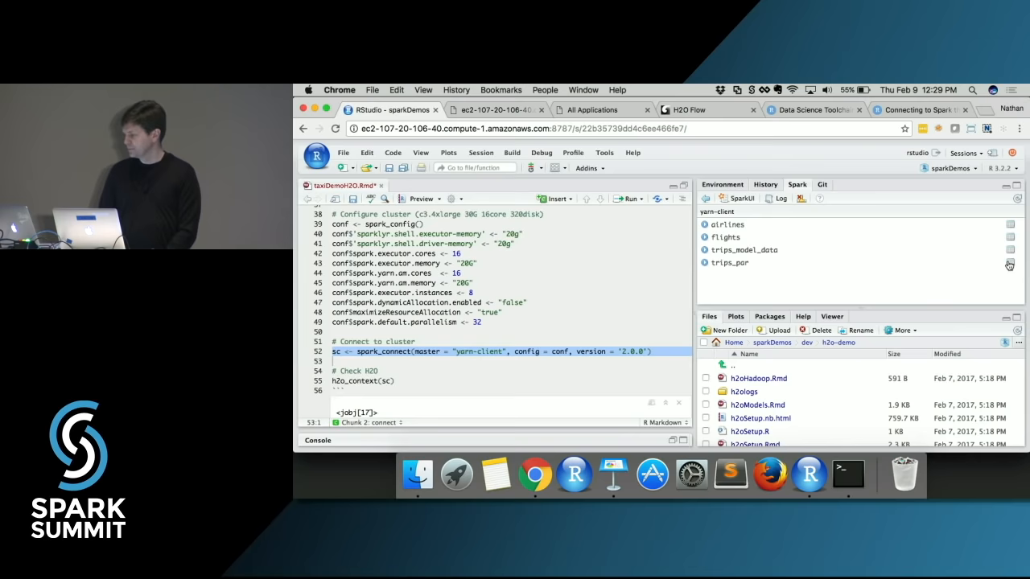
left_click(731, 262)
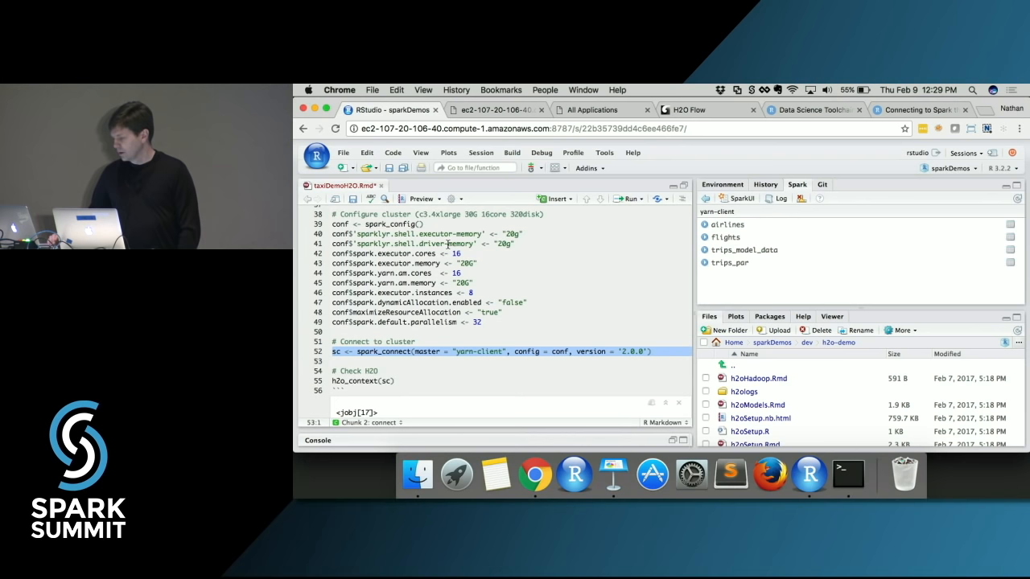
scroll("down", 3)
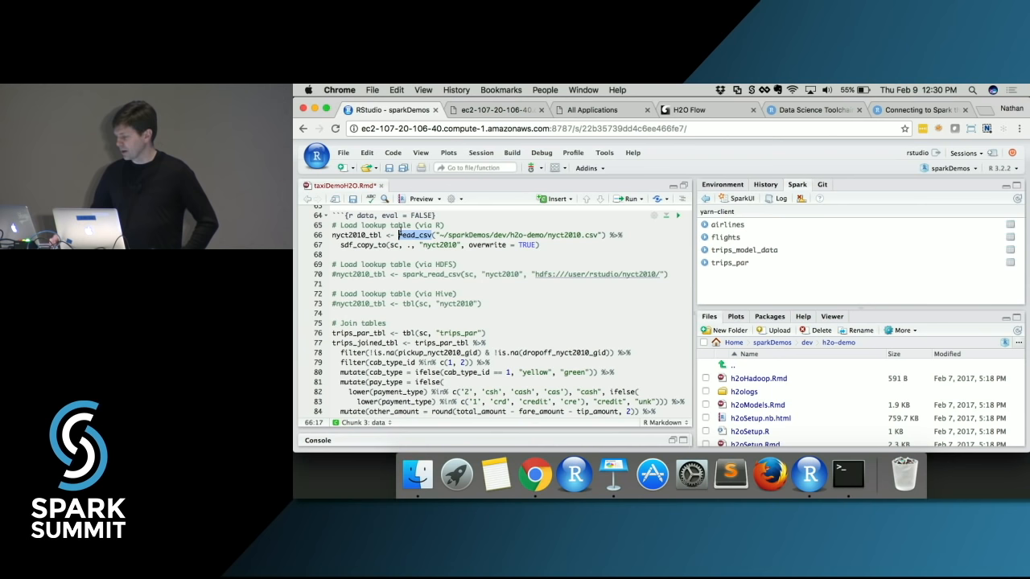
Step: Run the lookup-table and join chunks so nyct2010 and trips_par_joined appear as Spark tables
left_click(361, 244)
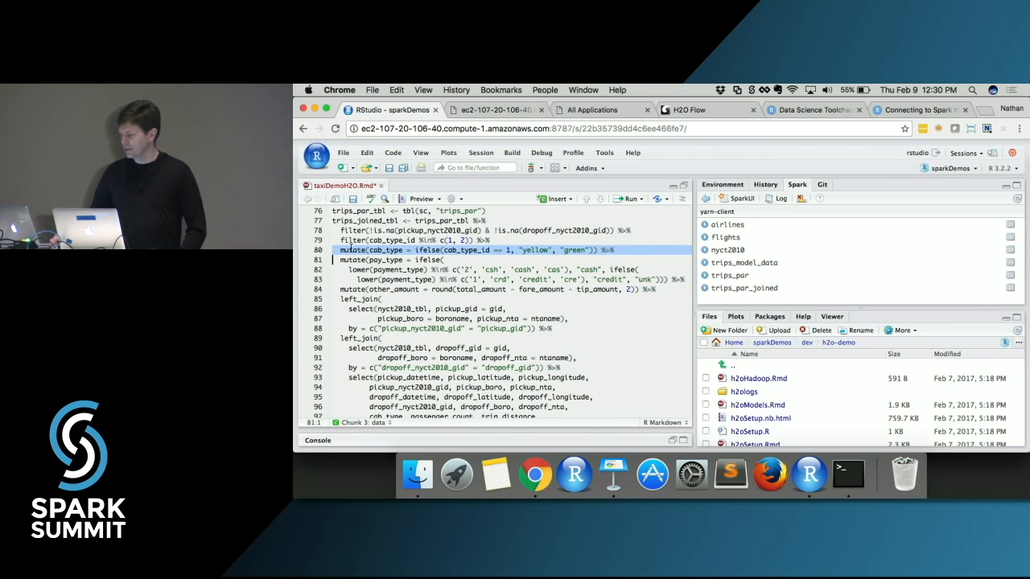
scroll("down", 3)
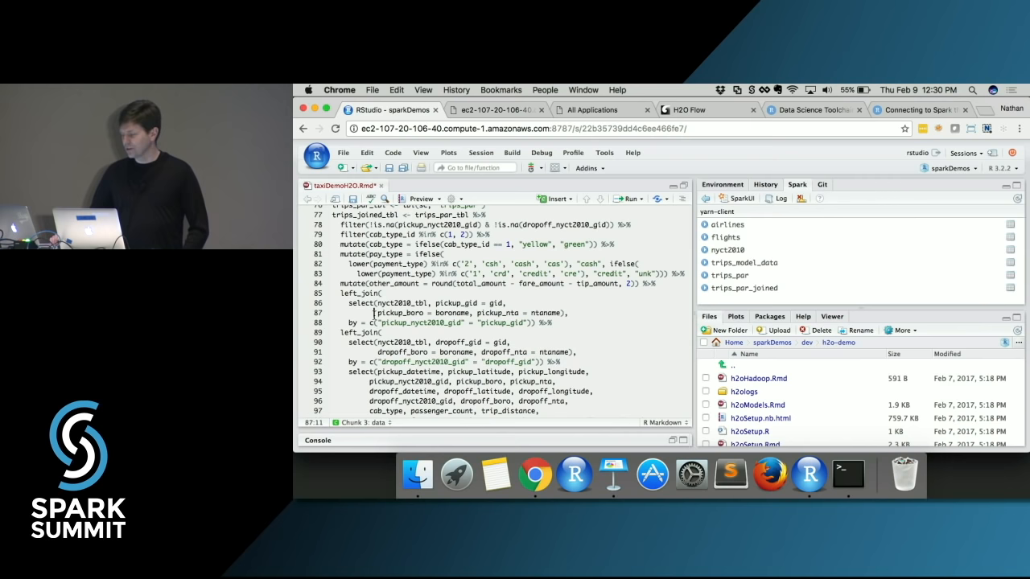
scroll("down", 3)
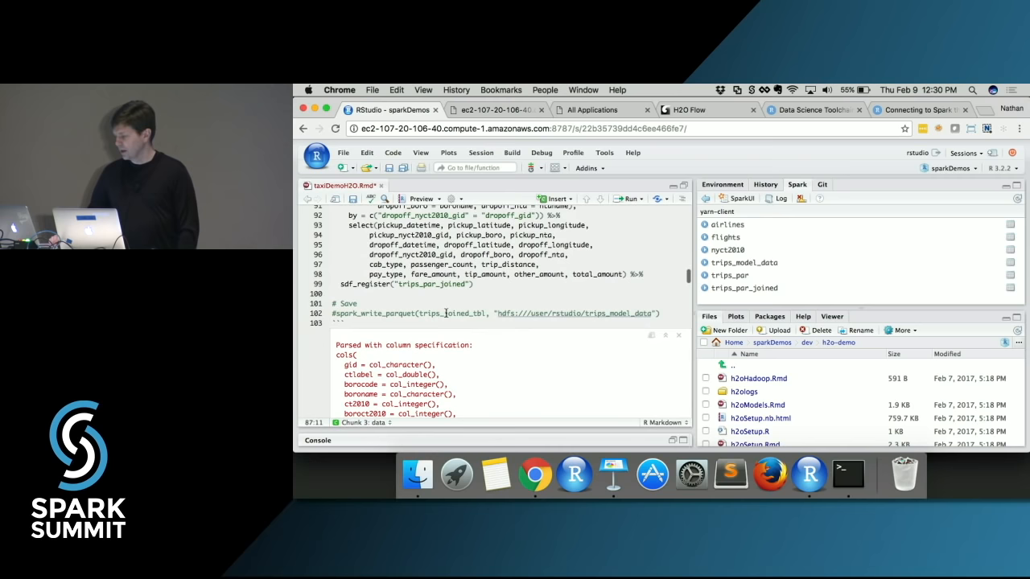
scroll("down", 3)
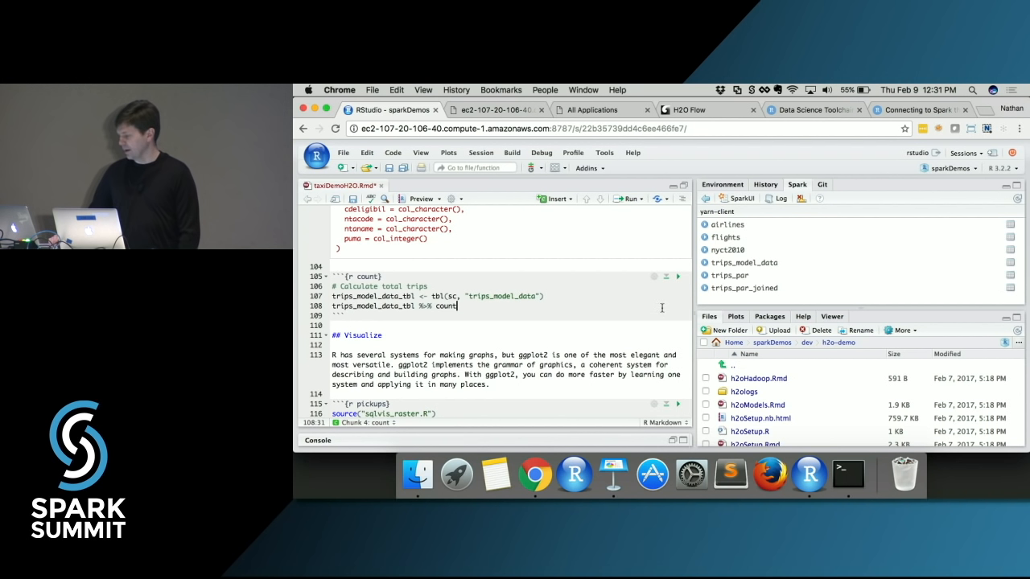
Step: Run the count chunk for total taxi trips and move down to the Model section's data chunk
left_click(679, 277)
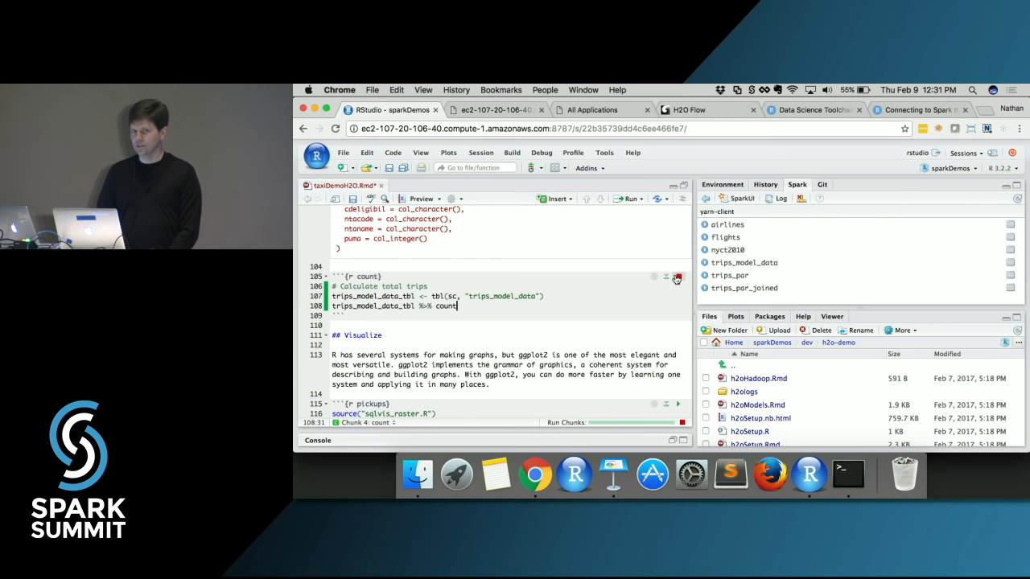
left_click(676, 276)
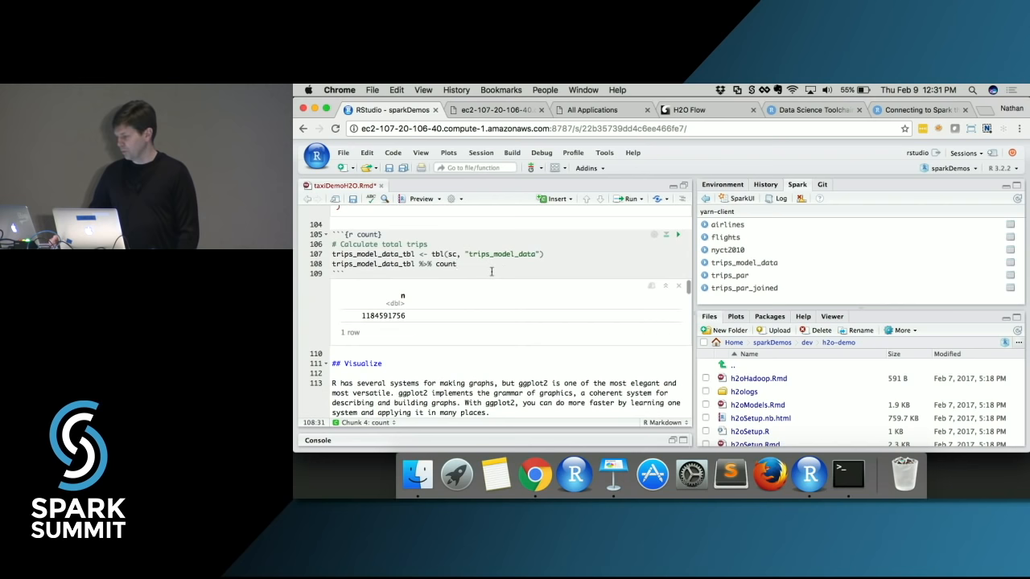
scroll("down", 3)
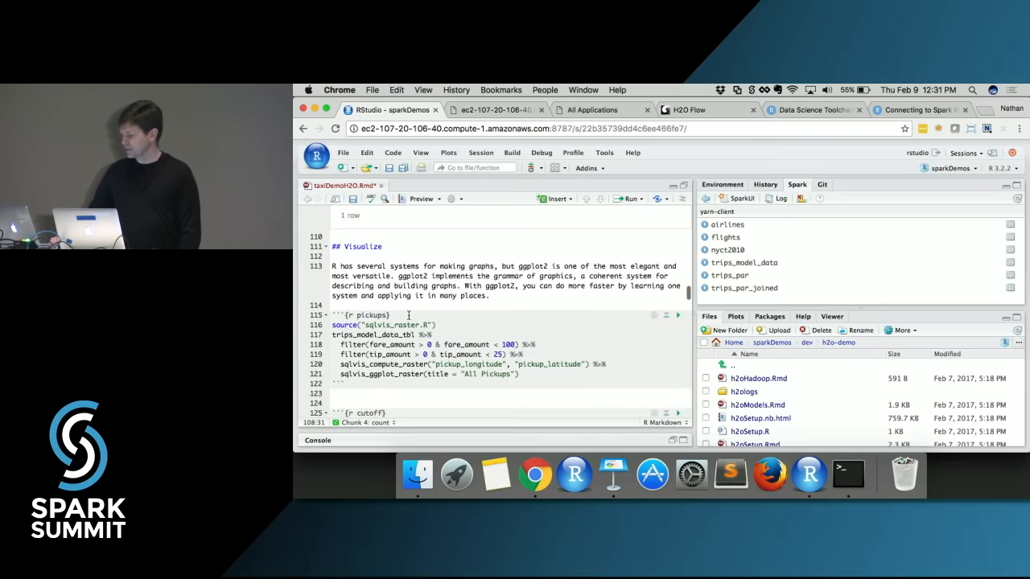
scroll("down", 3)
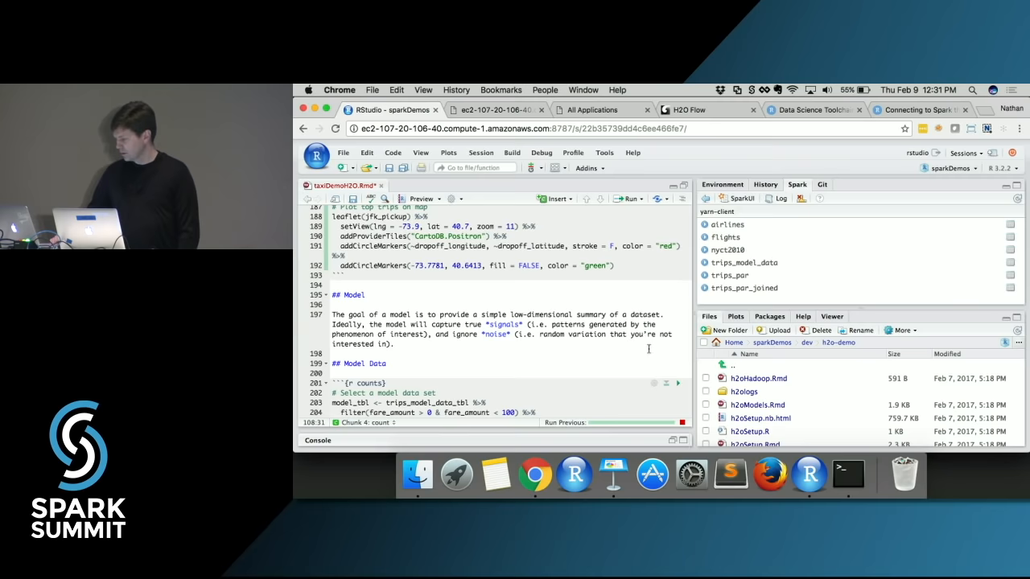
Step: Render the All Pickups raster heat map of pickup longitude and latitude inline
scroll("up", 3)
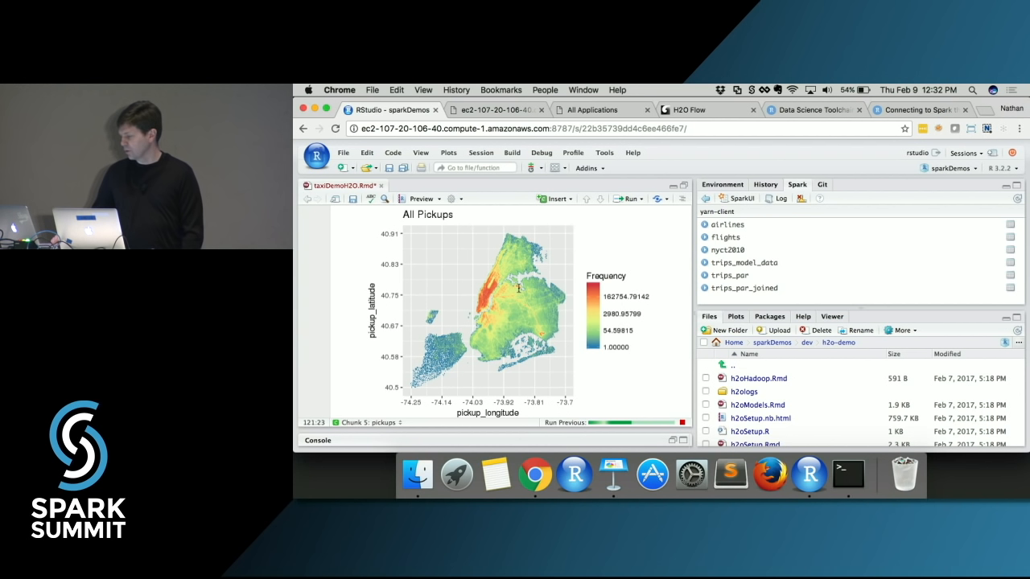
mouse_move(376, 351)
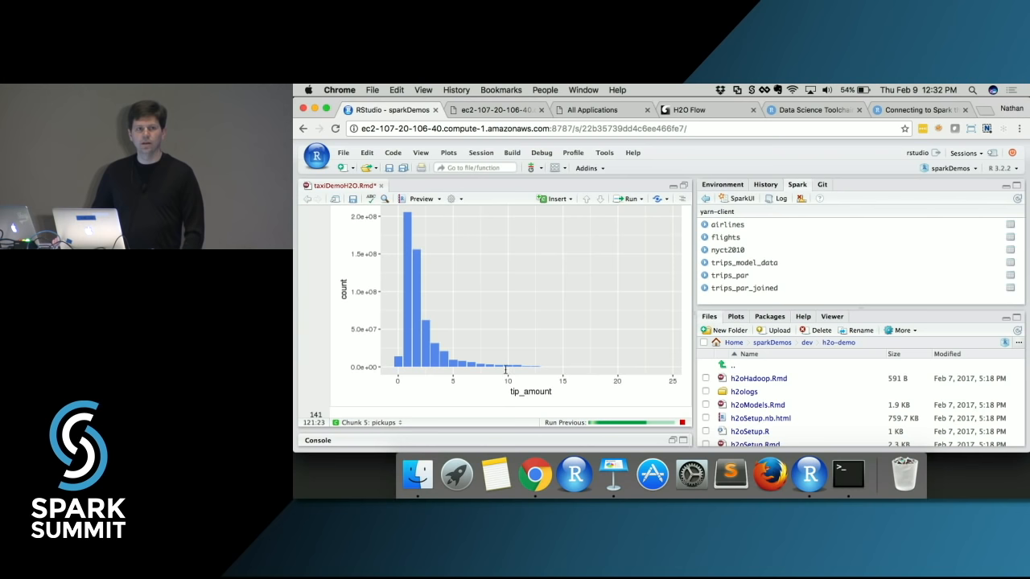
Step: Render the Tip and Fare Correlation raster plot and move down to the Model Data chunk
scroll("down", 3)
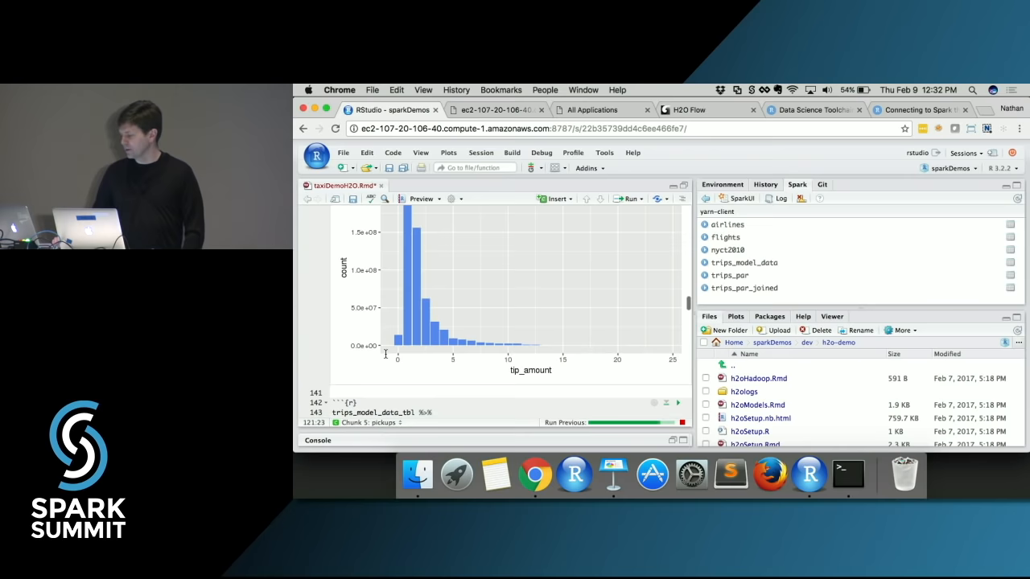
scroll("down", 3)
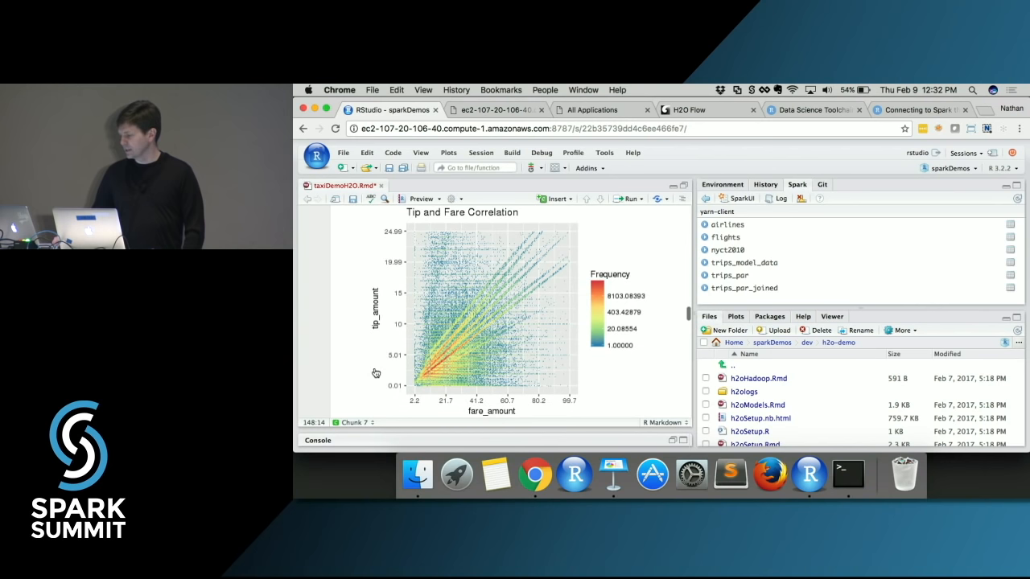
mouse_move(489, 304)
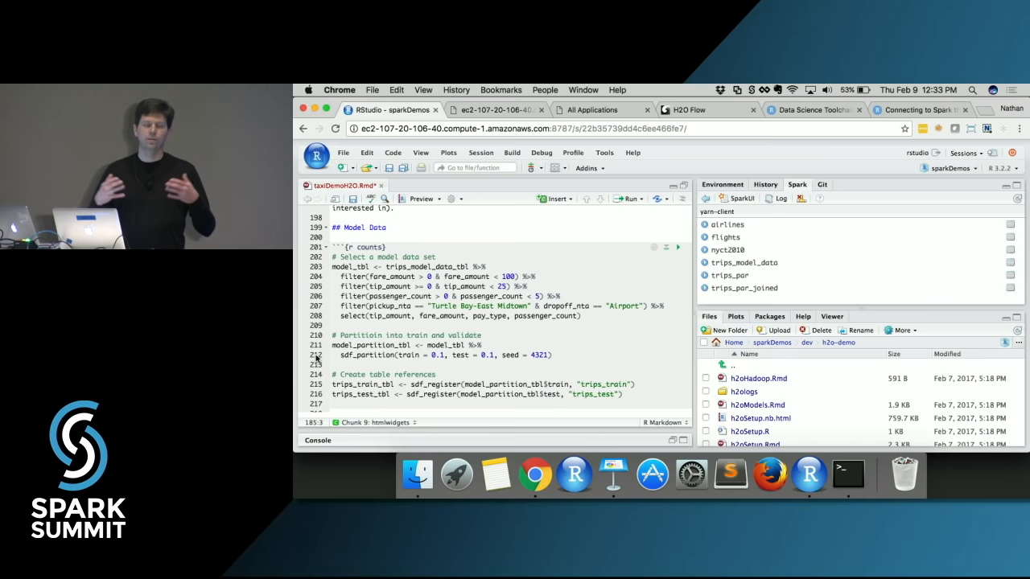
Step: Partition the data into cached trips_train and trips_test tables and reach the Train ML model chunk
scroll("down", 3)
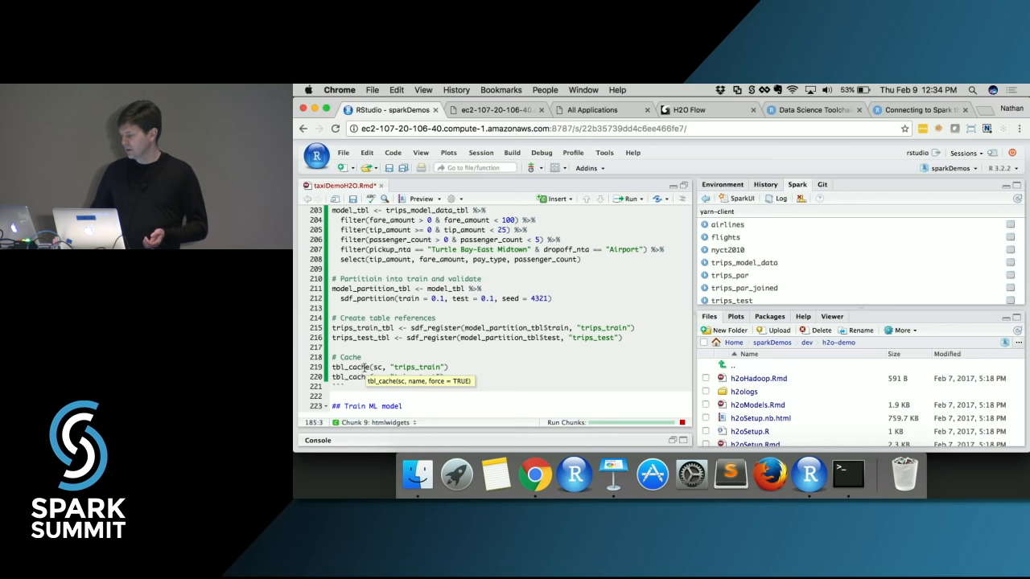
scroll("down", 3)
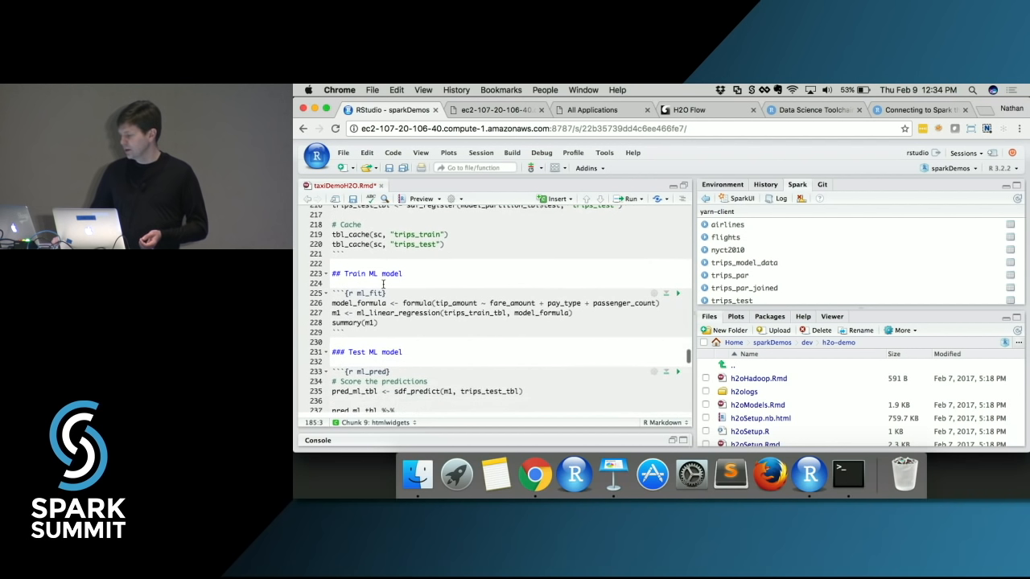
Step: Fit the ml_linear_regression on tip_amount and review its summary with R-squared 0.7122 and RMSE 2.267
left_click(679, 293)
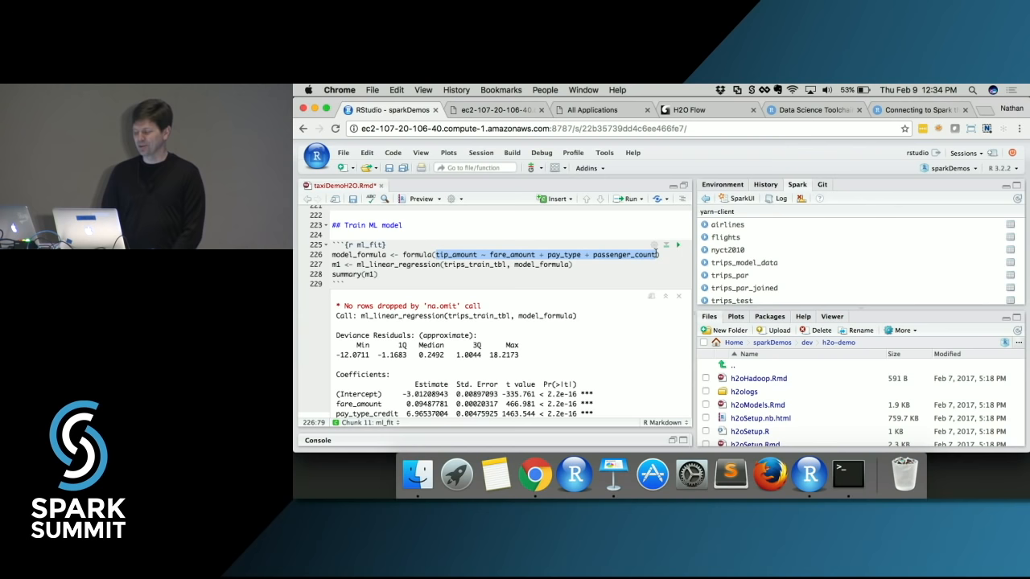
left_click(378, 273)
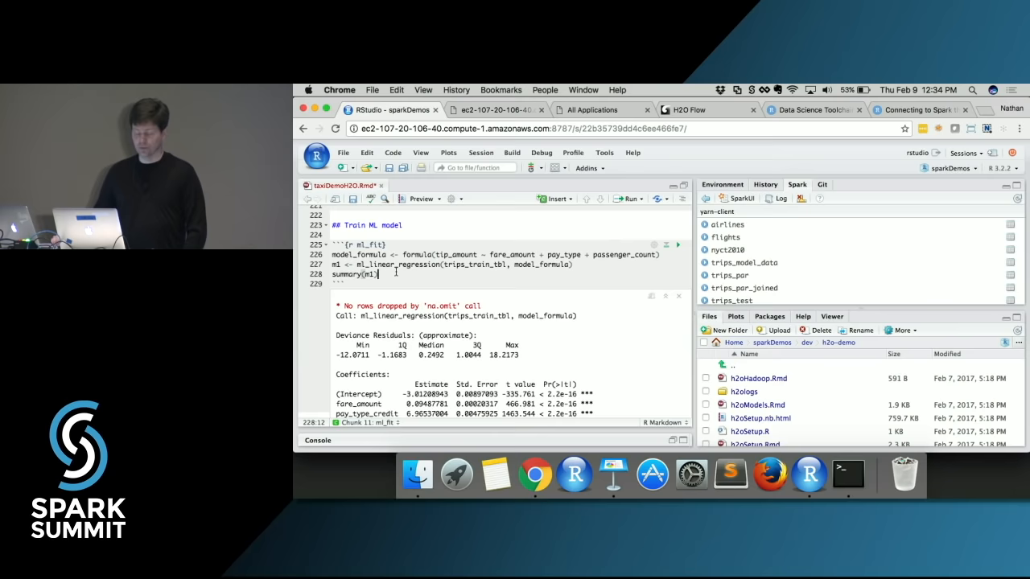
scroll("down", 3)
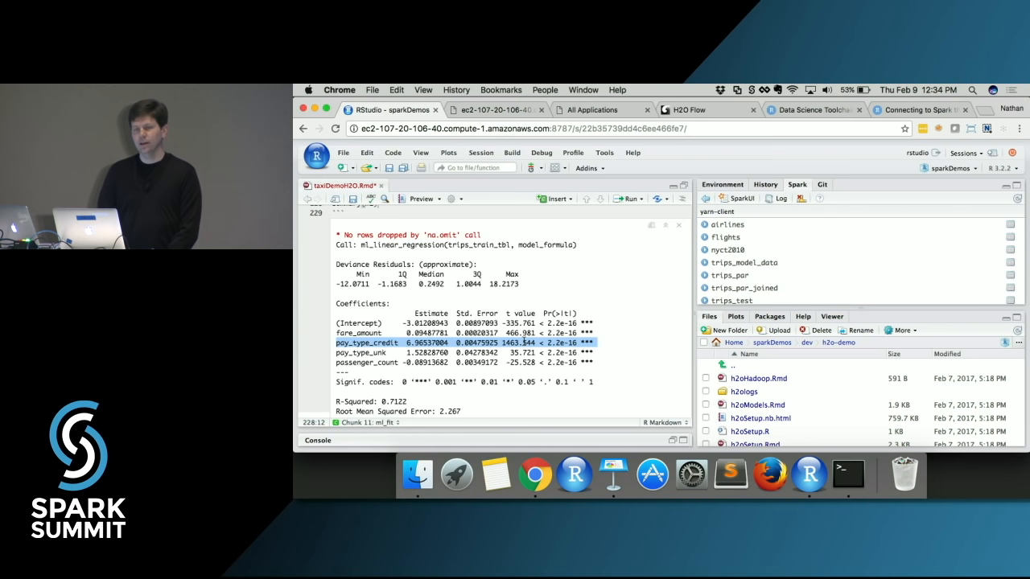
scroll("down", 3)
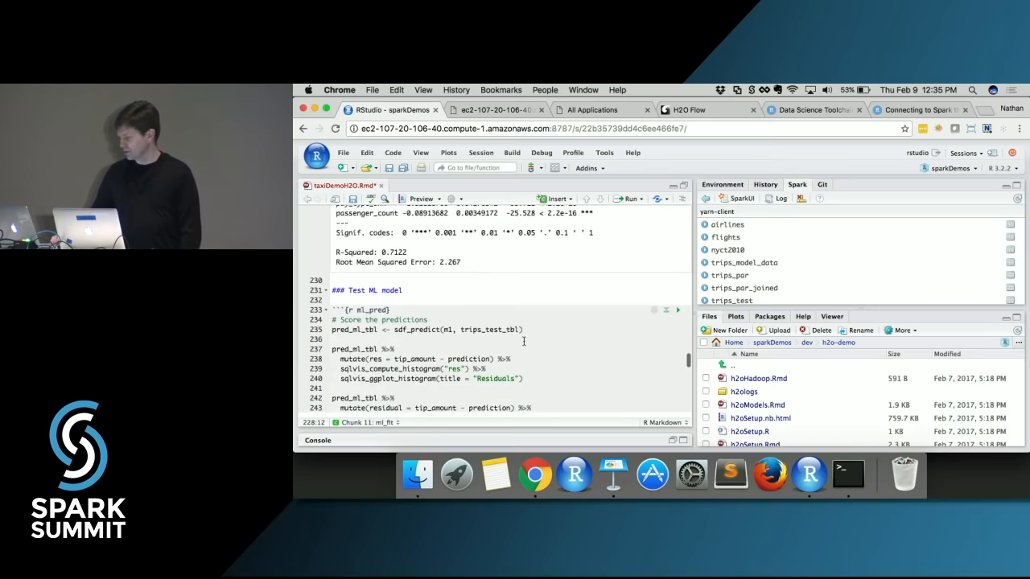
Step: Score trips_test with sdf_predict and render the Residuals histogram inline
left_click(679, 246)
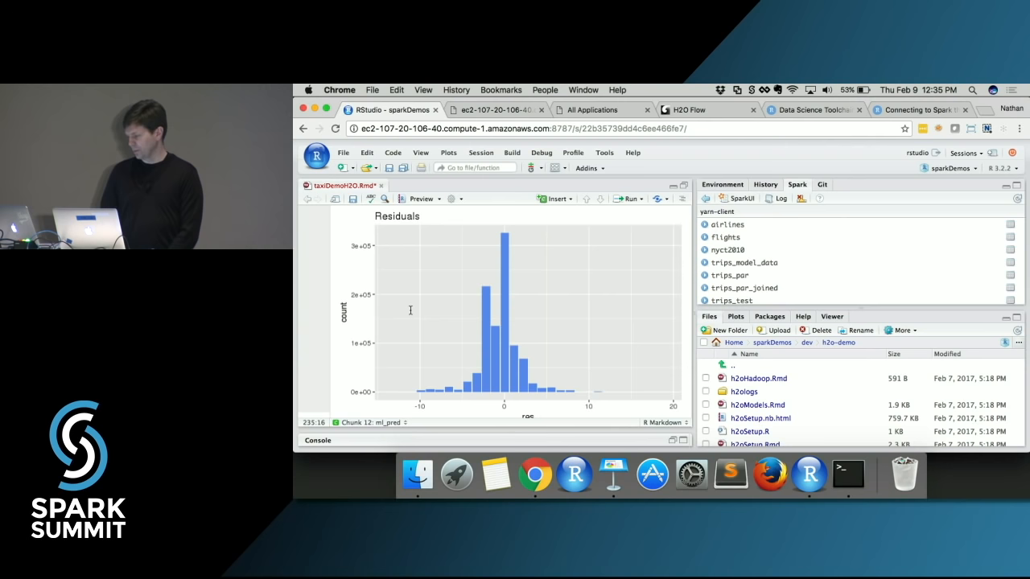
scroll("down", 3)
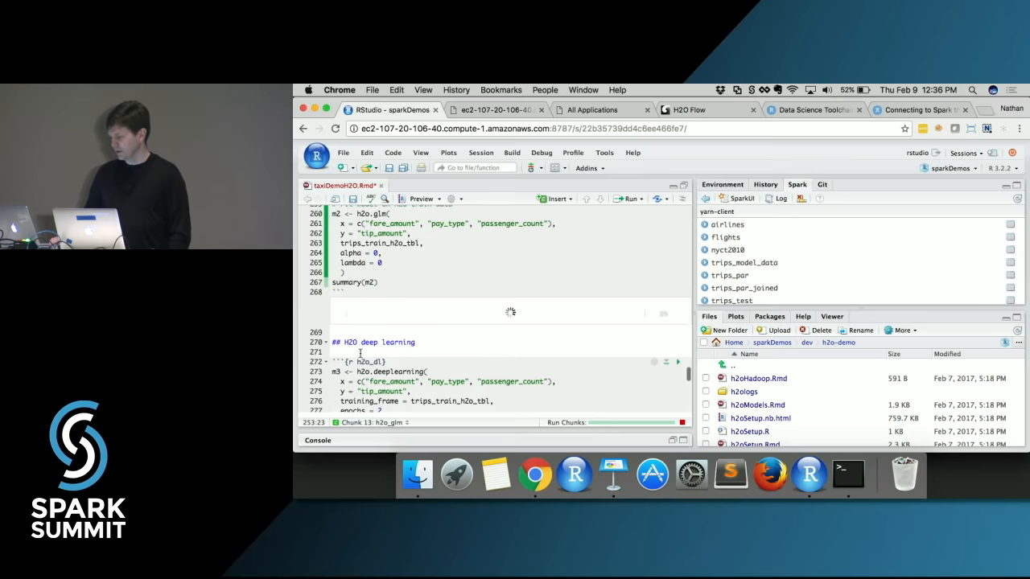
Step: Run the H2O model chunks and review the GLM summary and deep learning scoring history
left_click(631, 199)
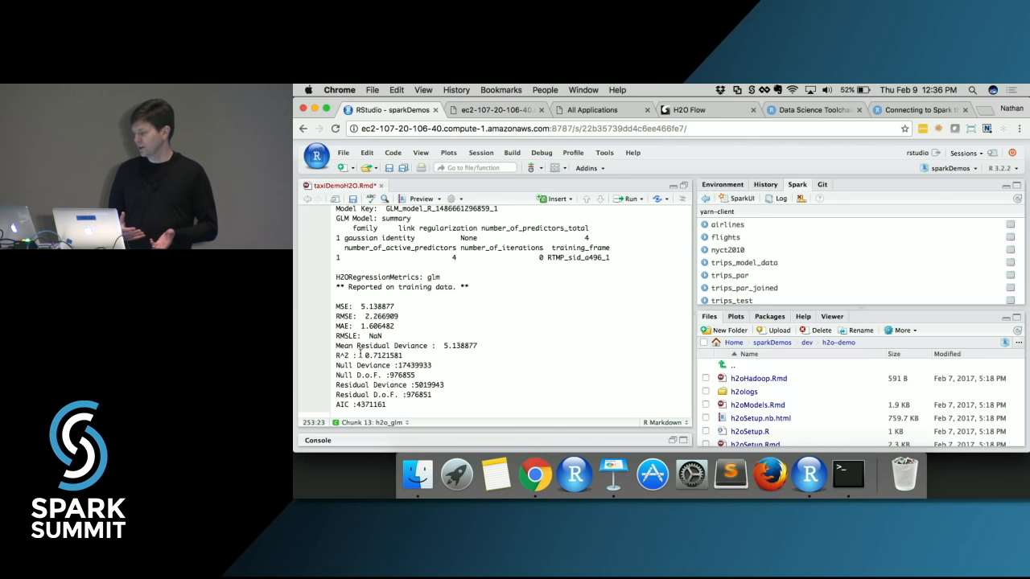
scroll("down", 3)
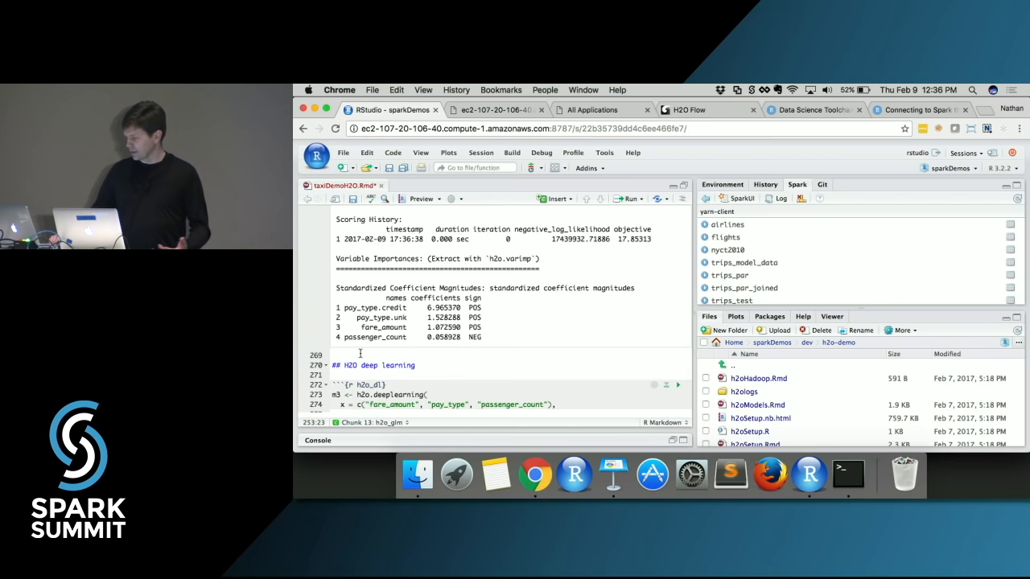
scroll("down", 3)
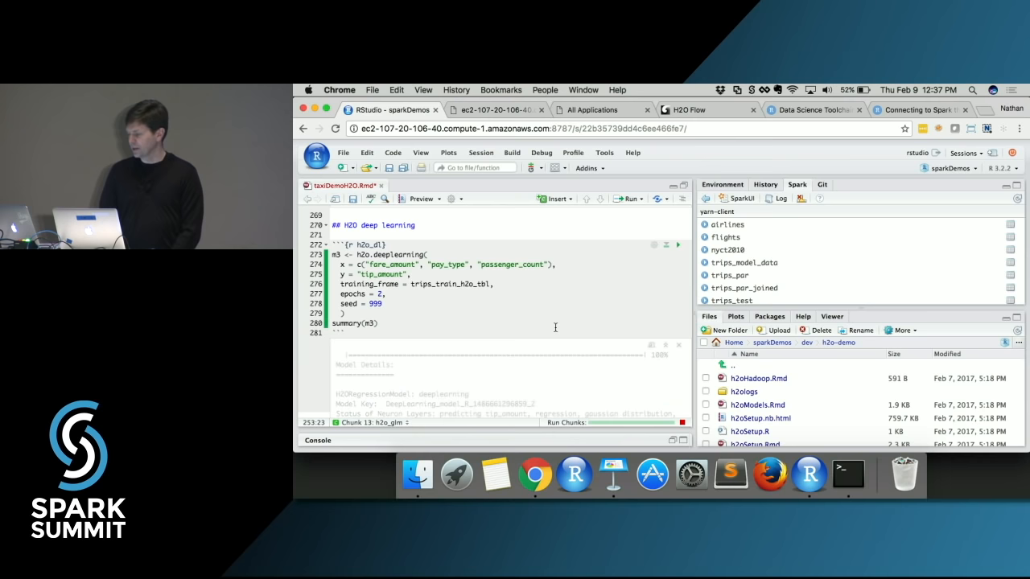
scroll("down", 3)
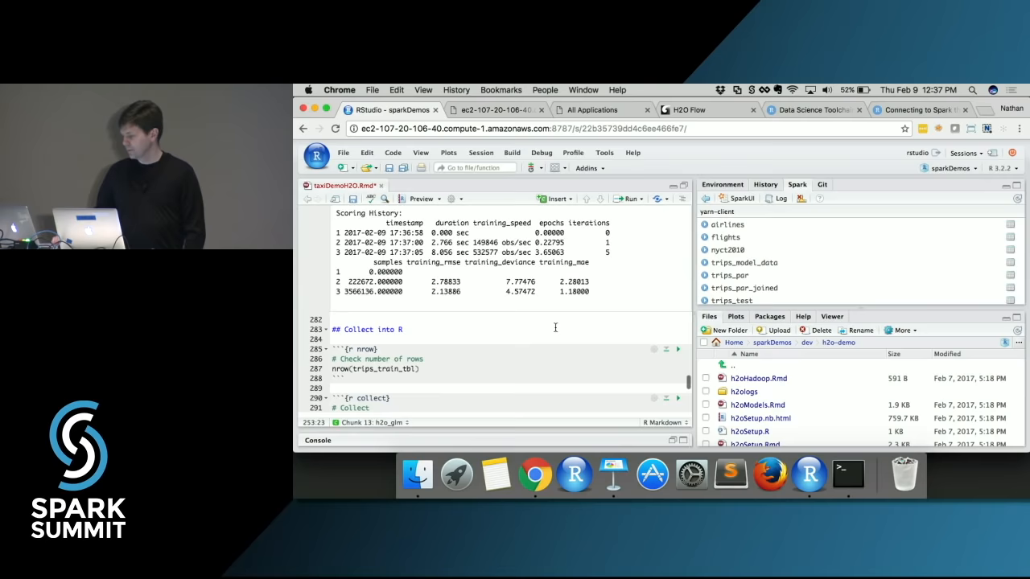
Step: Run nrow(trips_train_tbl) in the 'Collect into R' section, returning 976856 rows
scroll("down", 3)
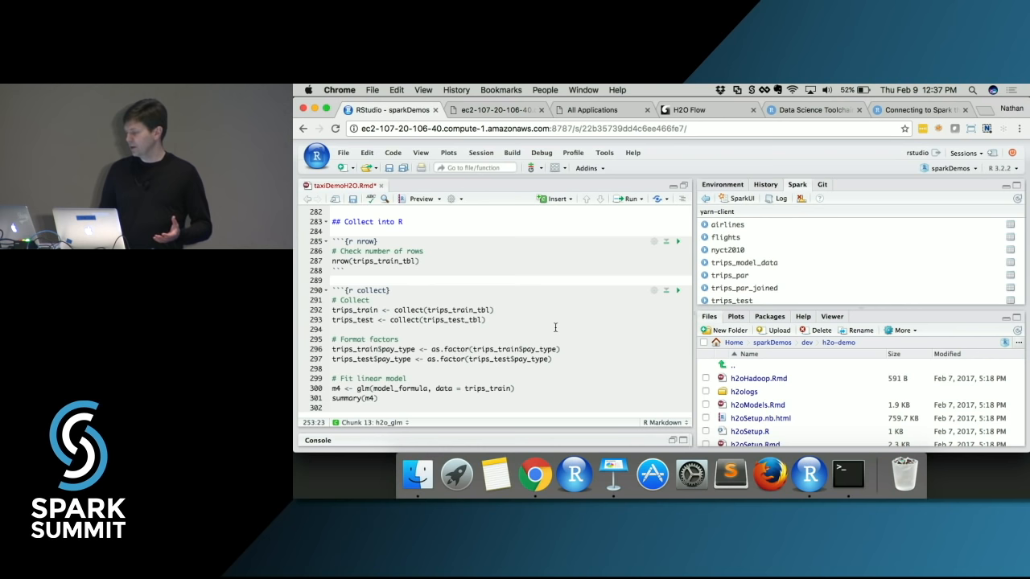
left_click(679, 242)
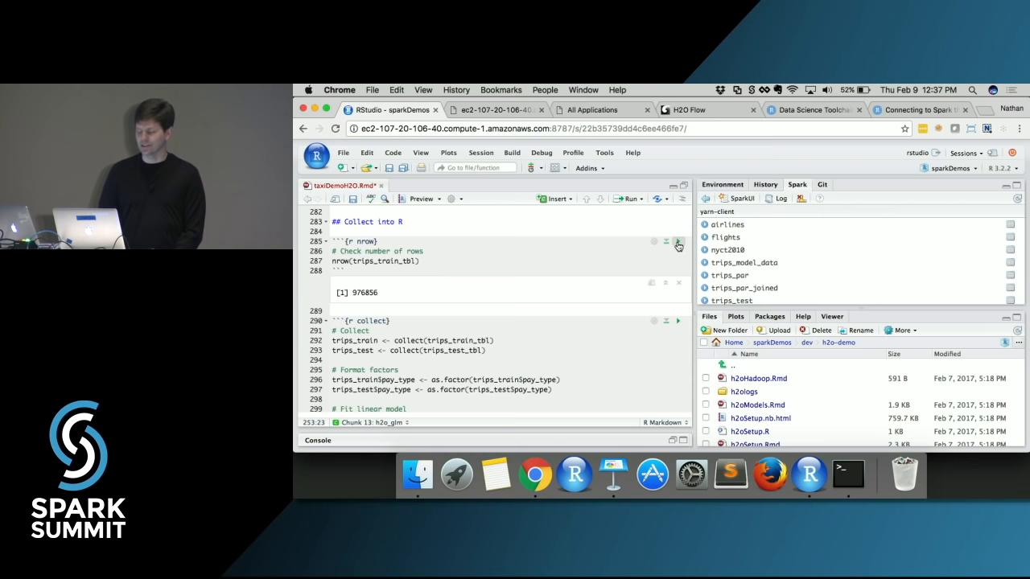
Step: Run the collect chunk fitting the R lm and rpart models, then review the tree's node splits and mse code
left_click(679, 241)
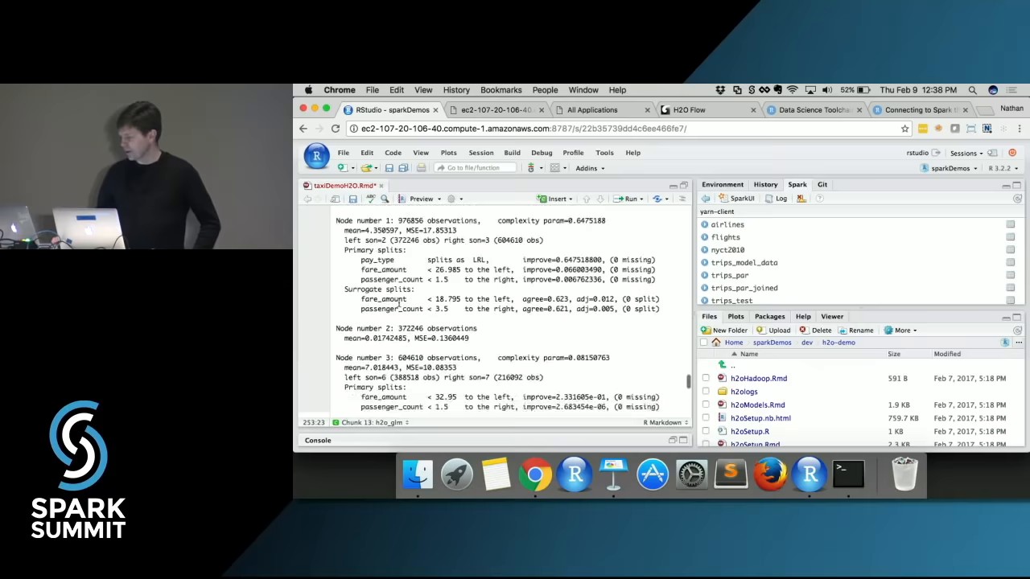
scroll("down", 3)
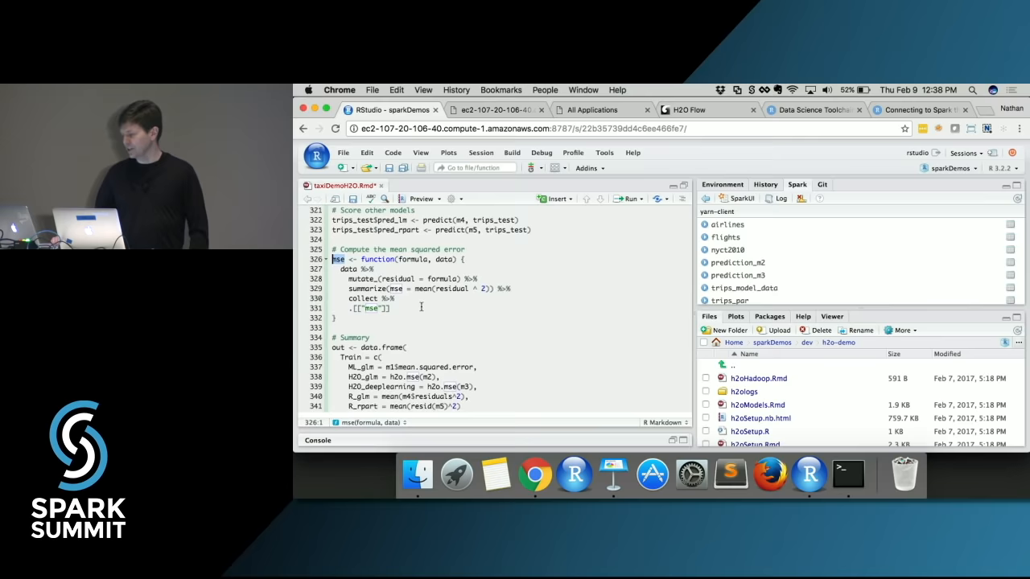
Step: Print the train/test error table for ML_glm, H2O and R models and publish the rendered HTML report
left_click(629, 199)
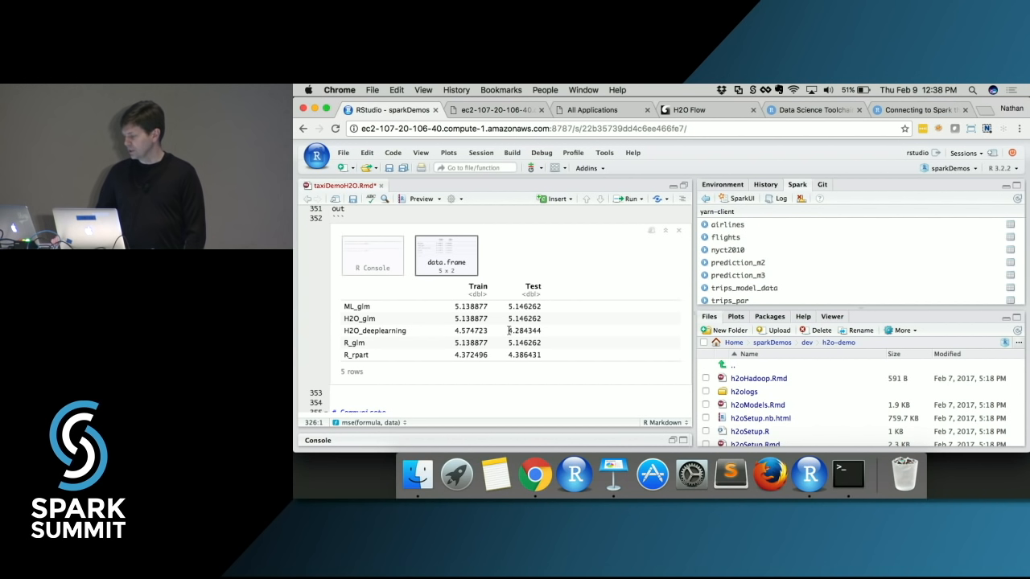
double_click(525, 319)
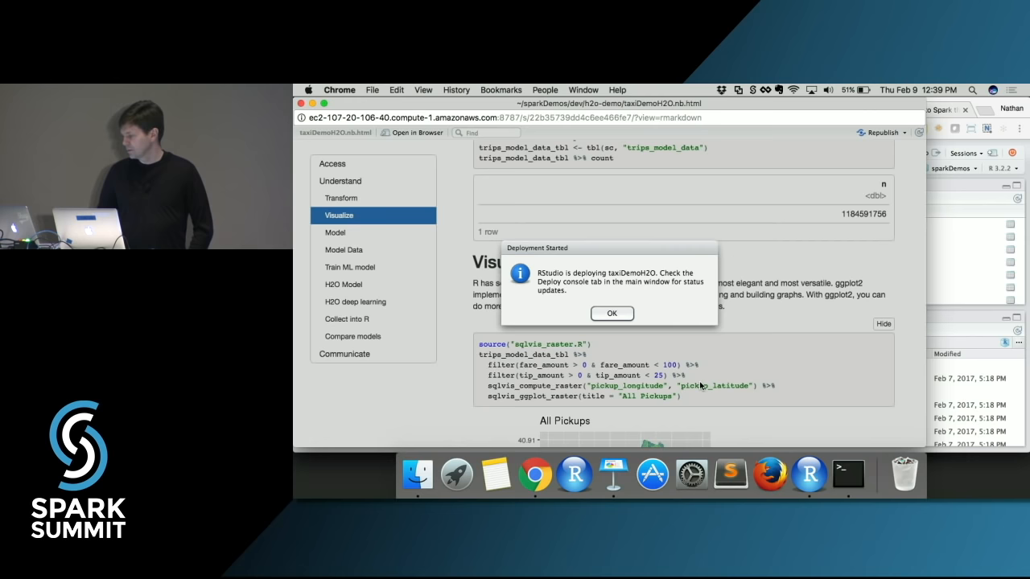
Step: Set the published report's viewers to Everyone and open it standalone via Open Solo
left_click(611, 312)
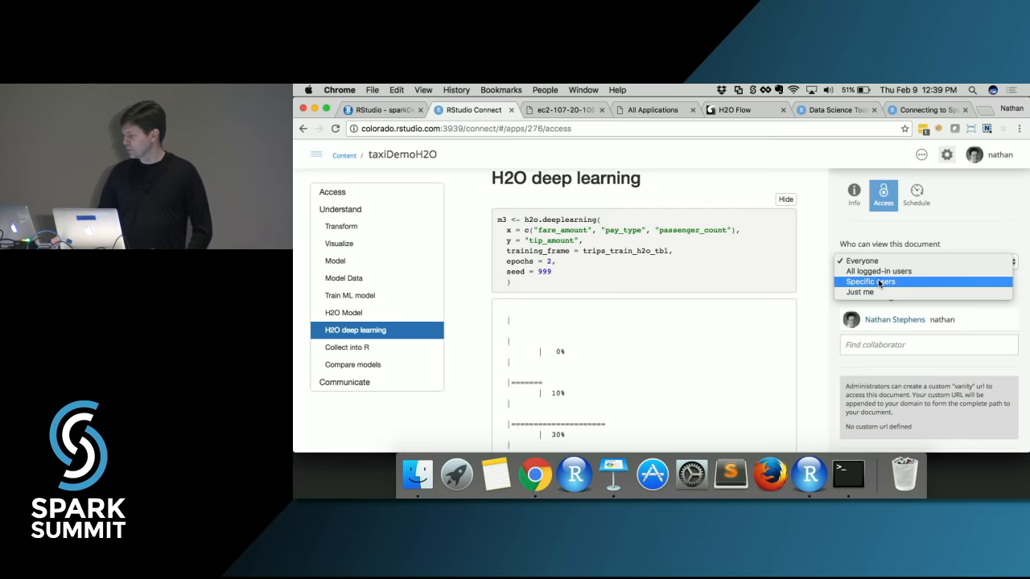
left_click(921, 154)
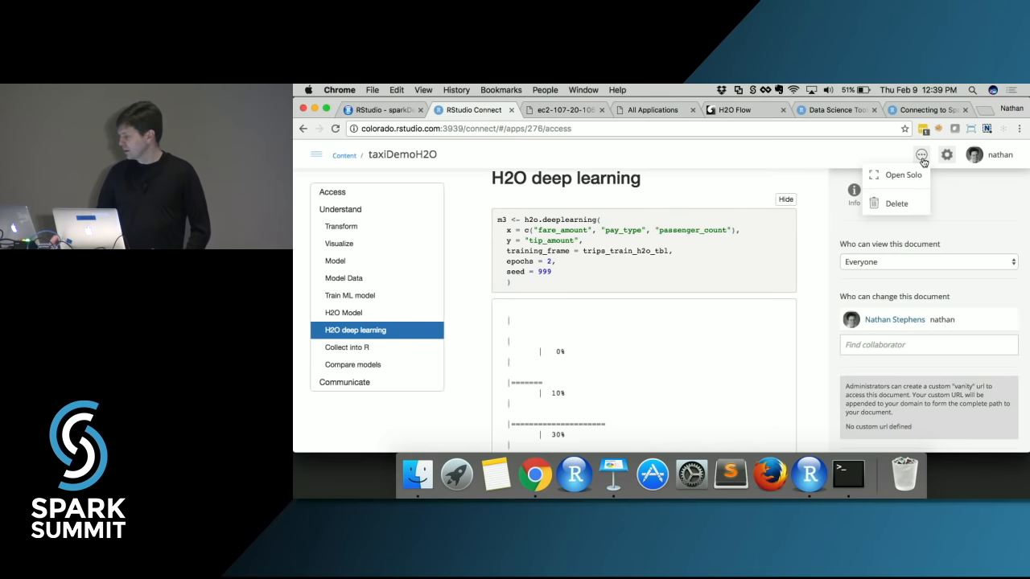
left_click(902, 174)
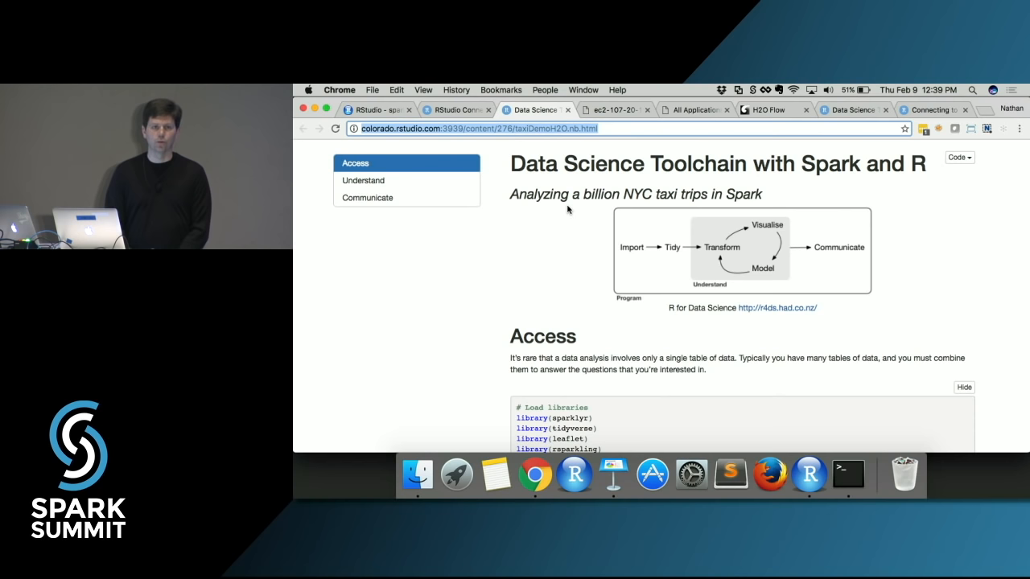
Step: Leave the report's Code menu and return to the Keynote slide comparing MLlib, H2O and R modeling
scroll("down", 3)
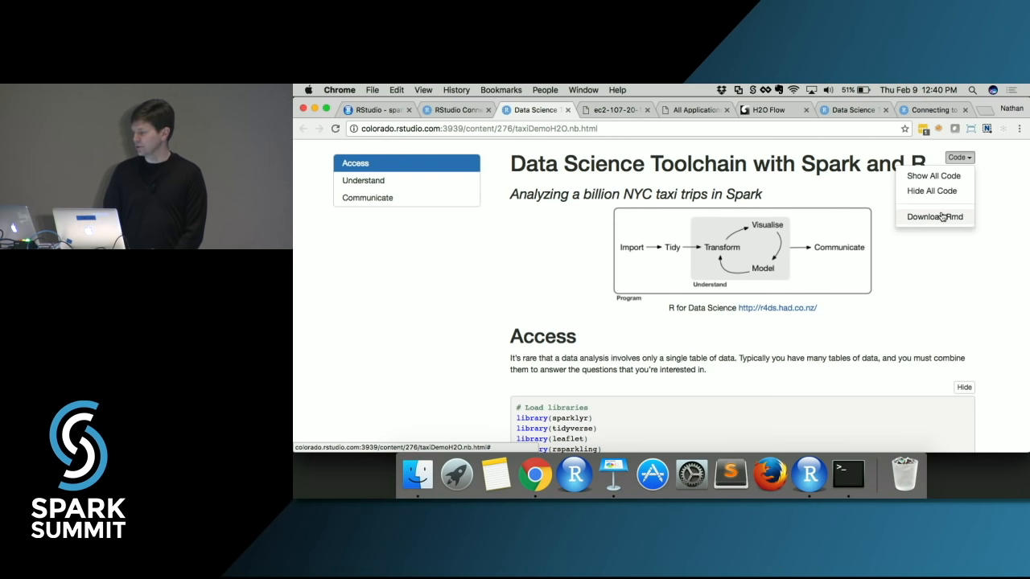
left_click(613, 473)
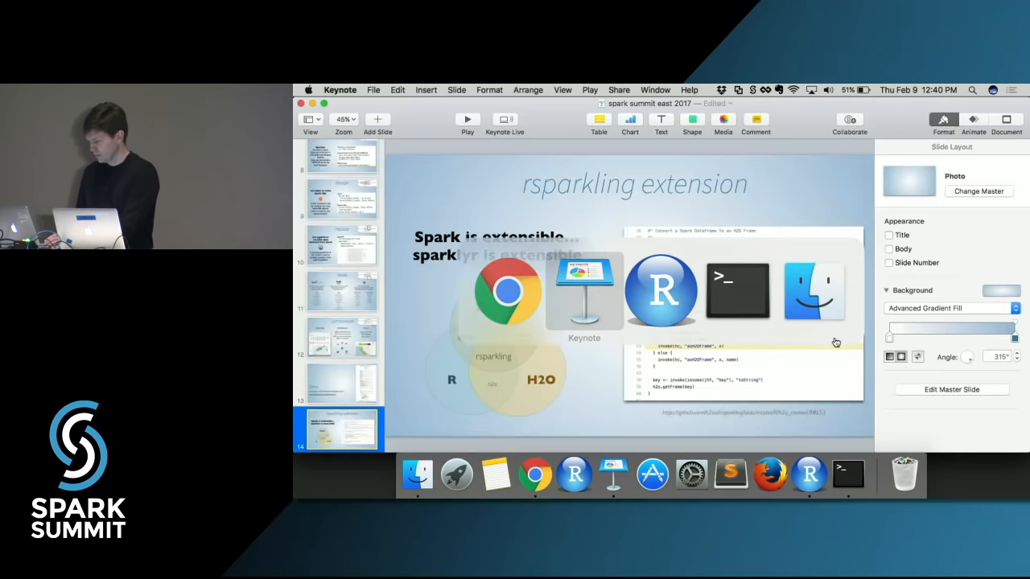
left_click(467, 119)
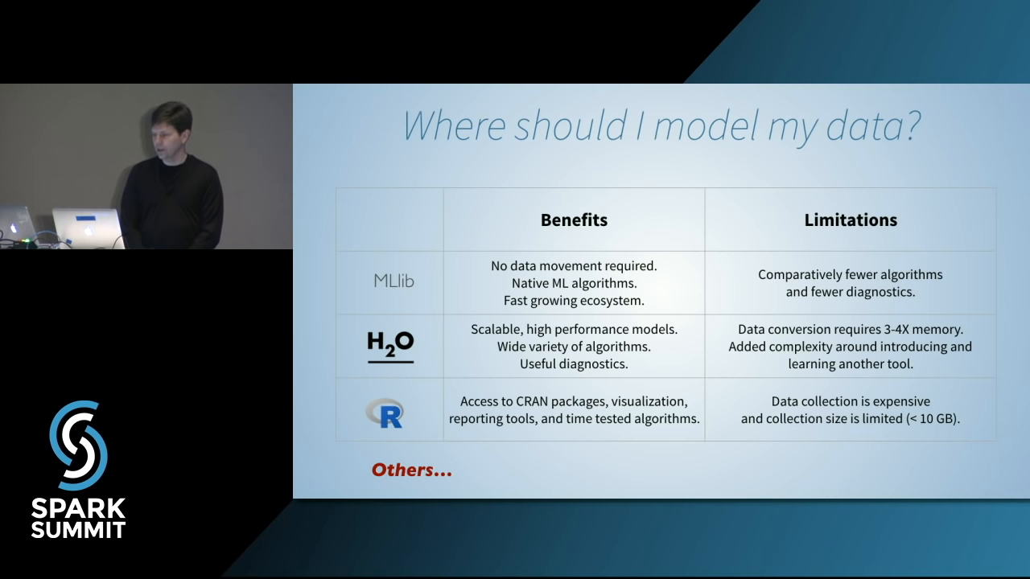